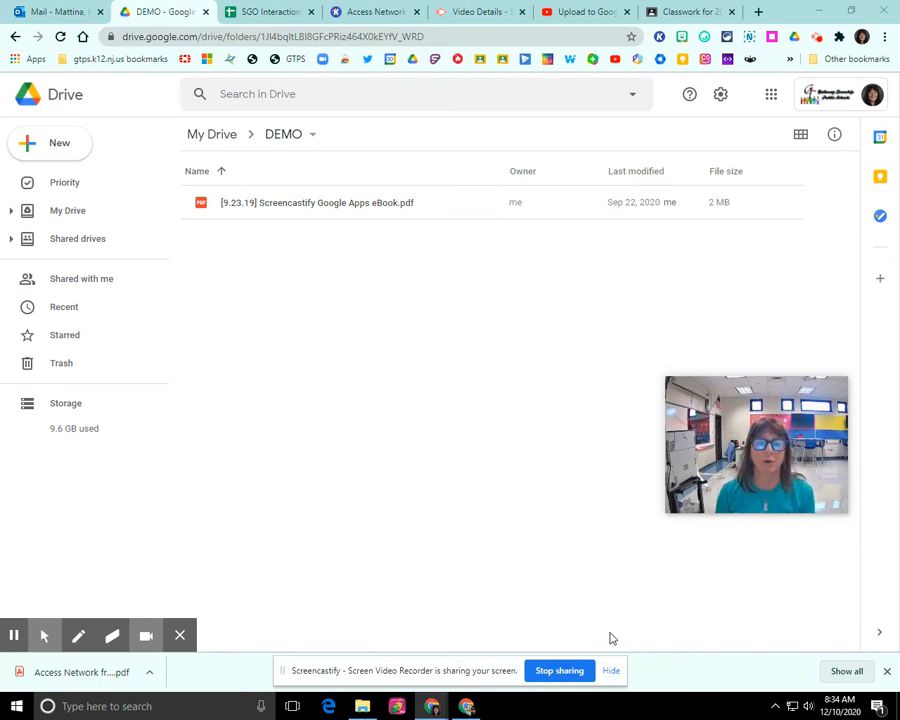
mouse_move(570, 629)
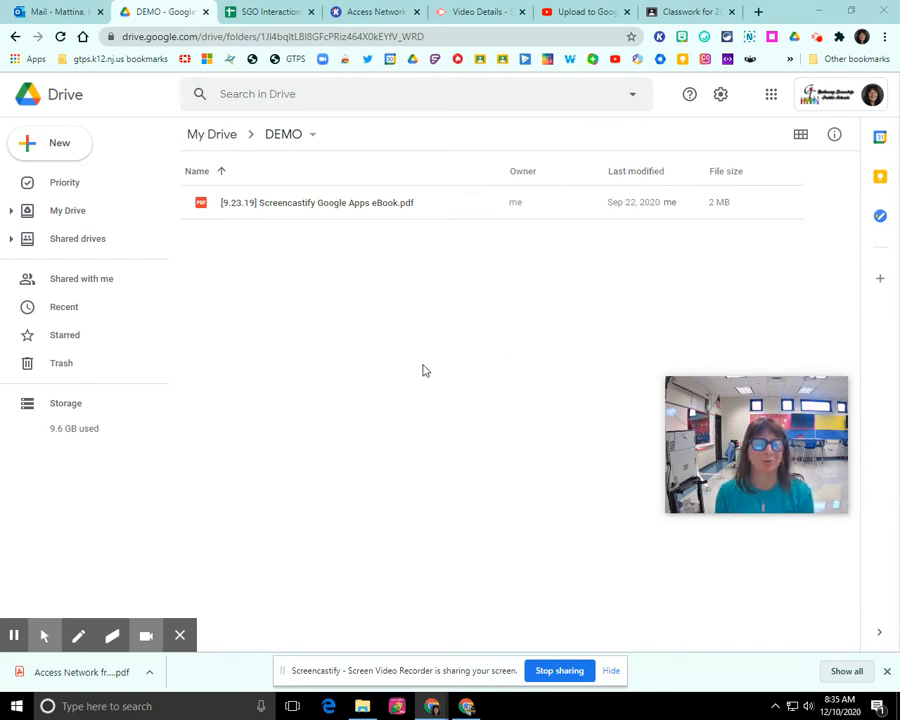
mouse_move(528, 301)
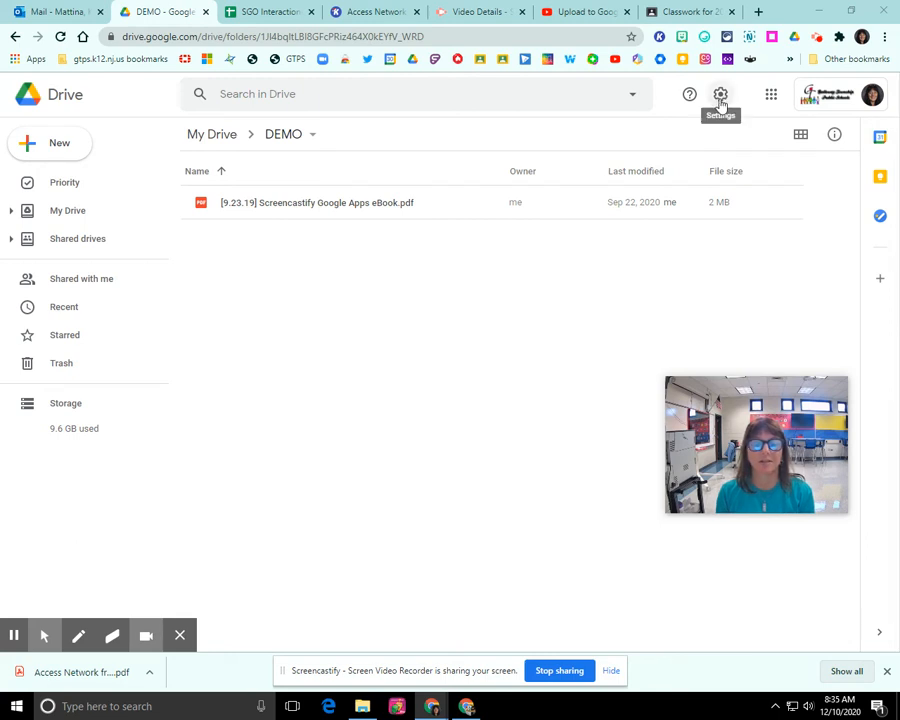
- Uncheck 'Convert uploaded files to Google Docs editor format' in Drive Settings and close them
click(720, 94)
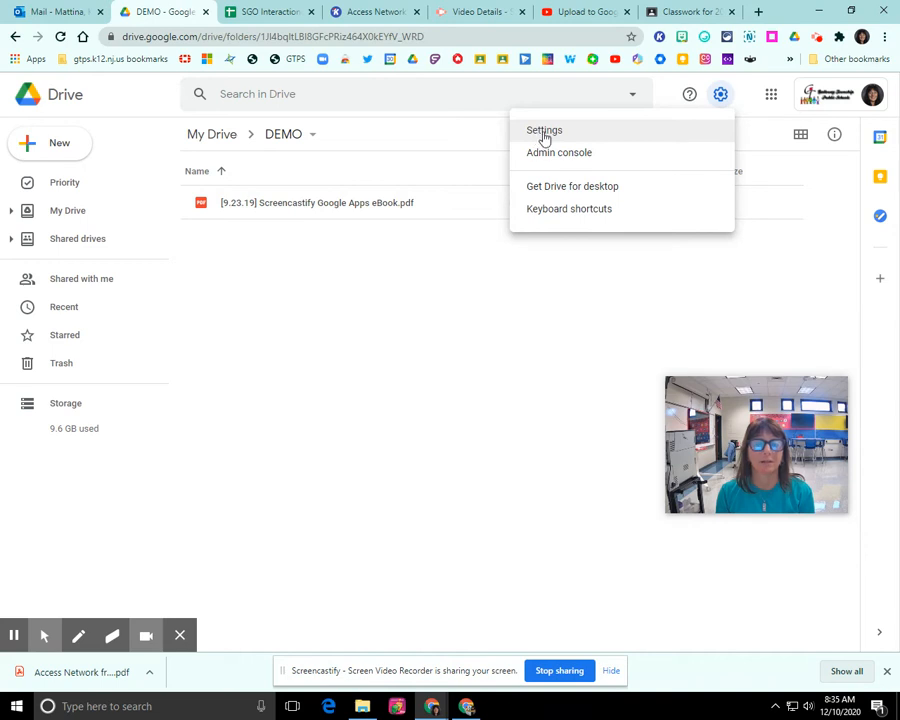
click(544, 130)
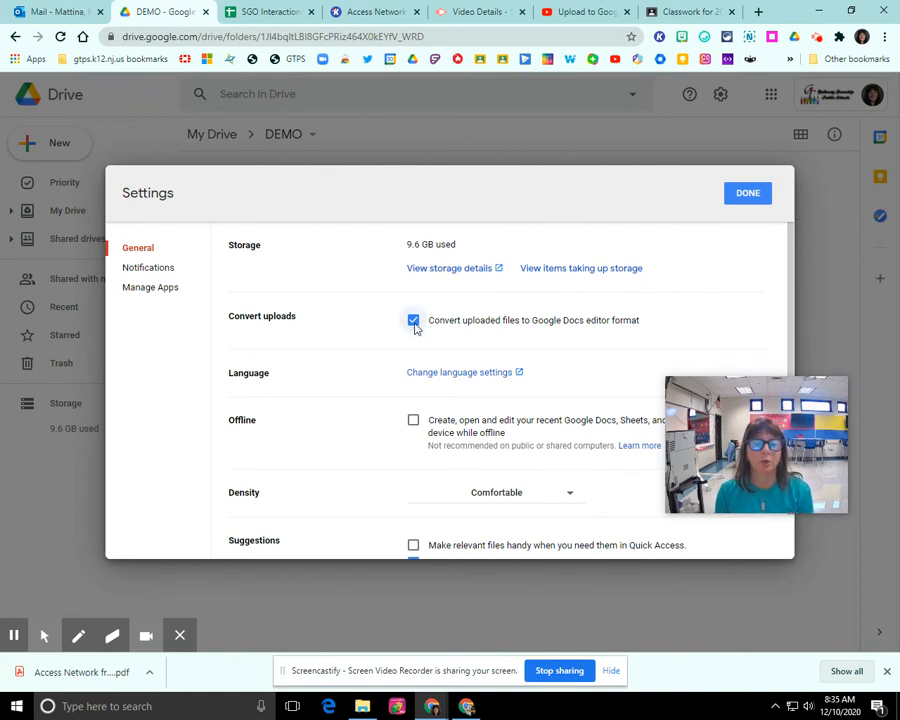
click(413, 320)
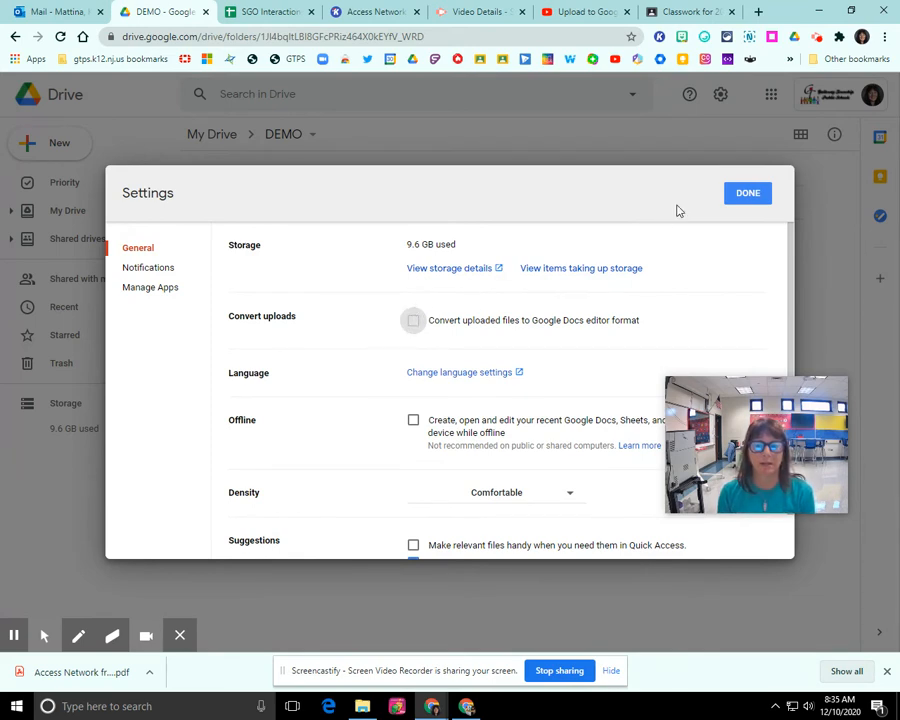
click(747, 192)
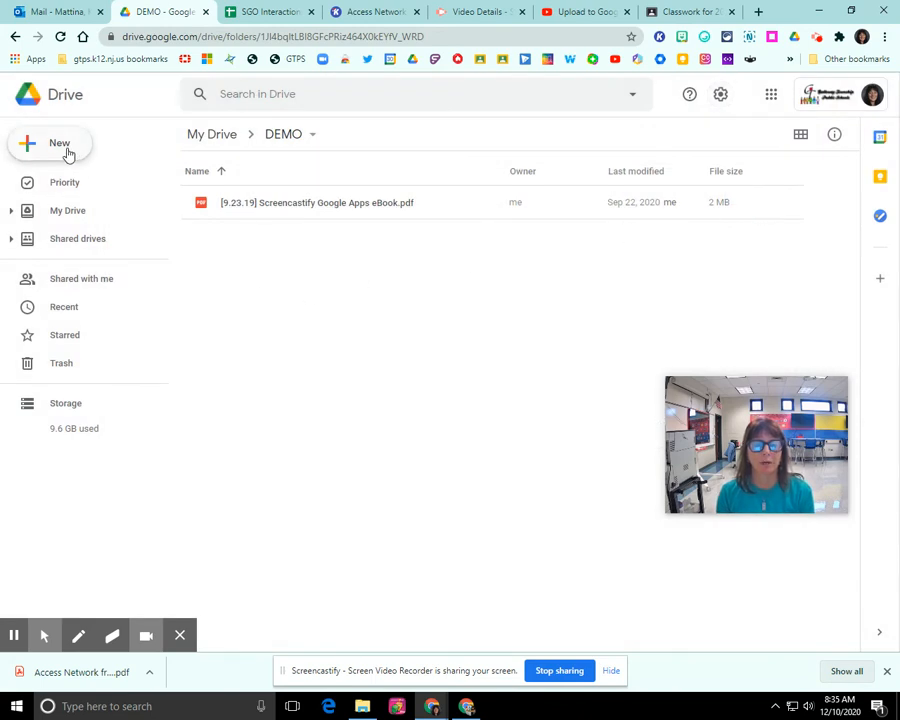
- Upload 'Oncourse classroom 9-8' from the Desktop into the DEMO folder
click(50, 143)
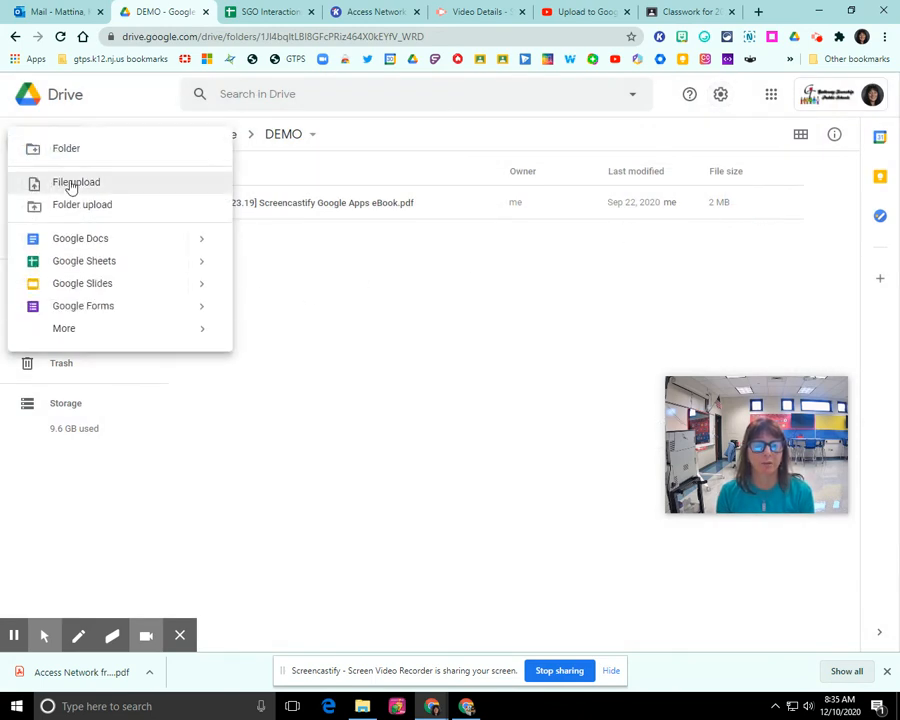
click(76, 182)
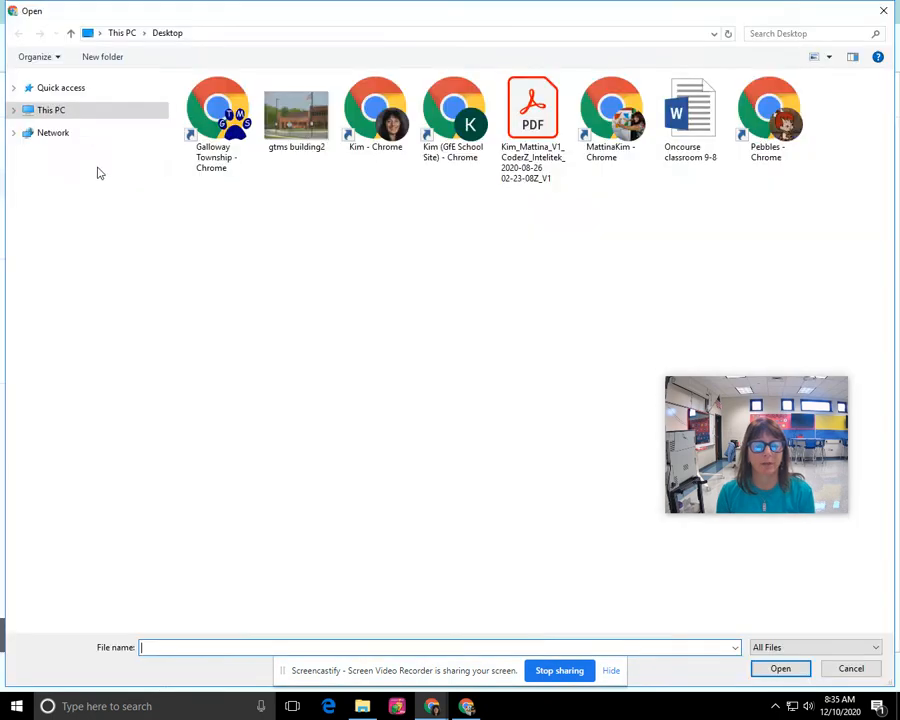
click(15, 110)
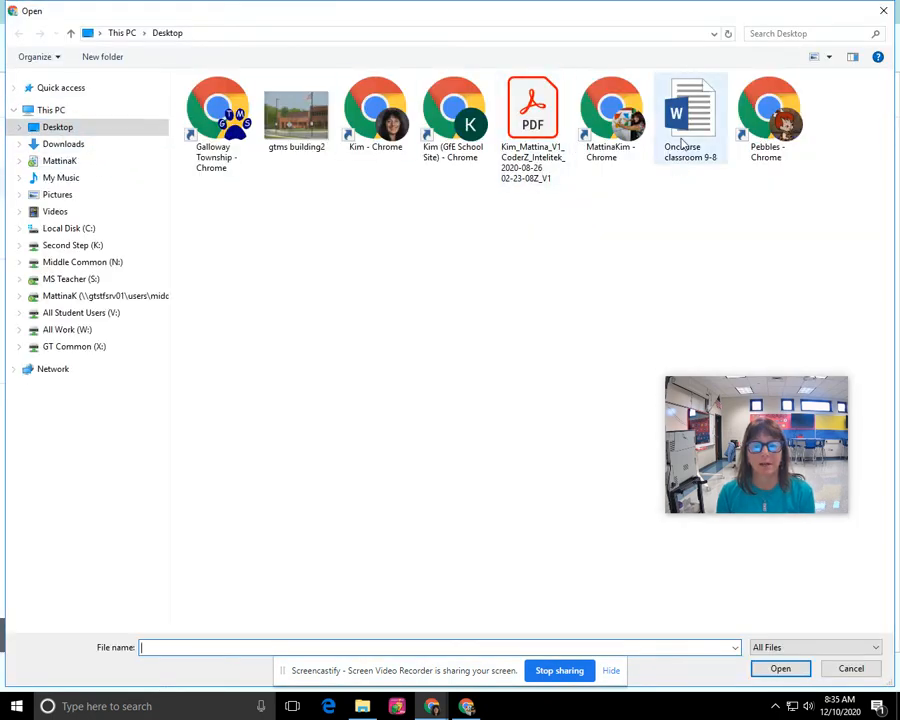
mouse_move(690, 115)
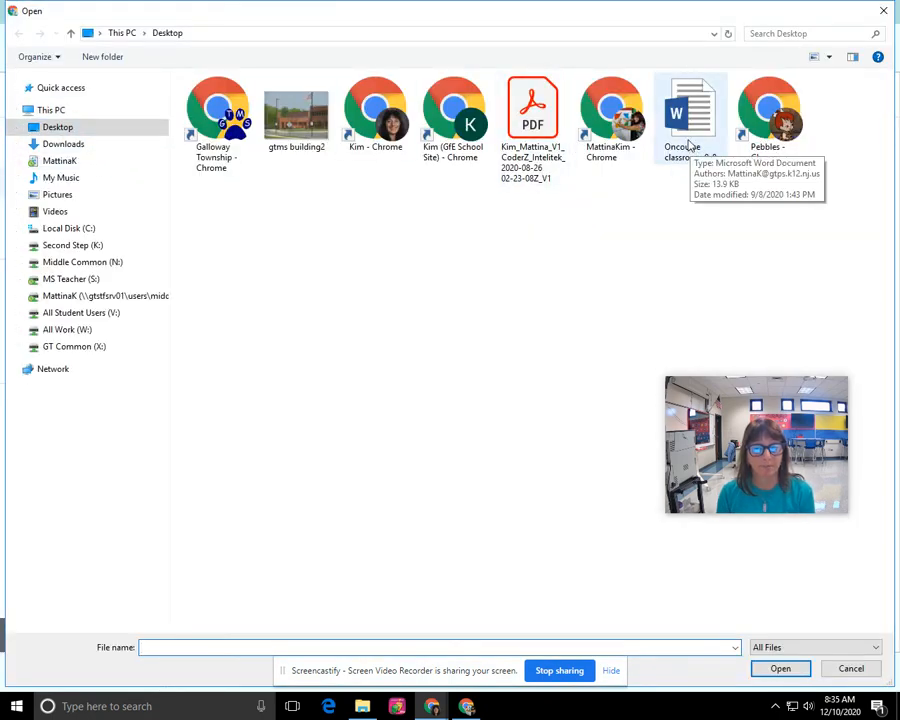
click(690, 110)
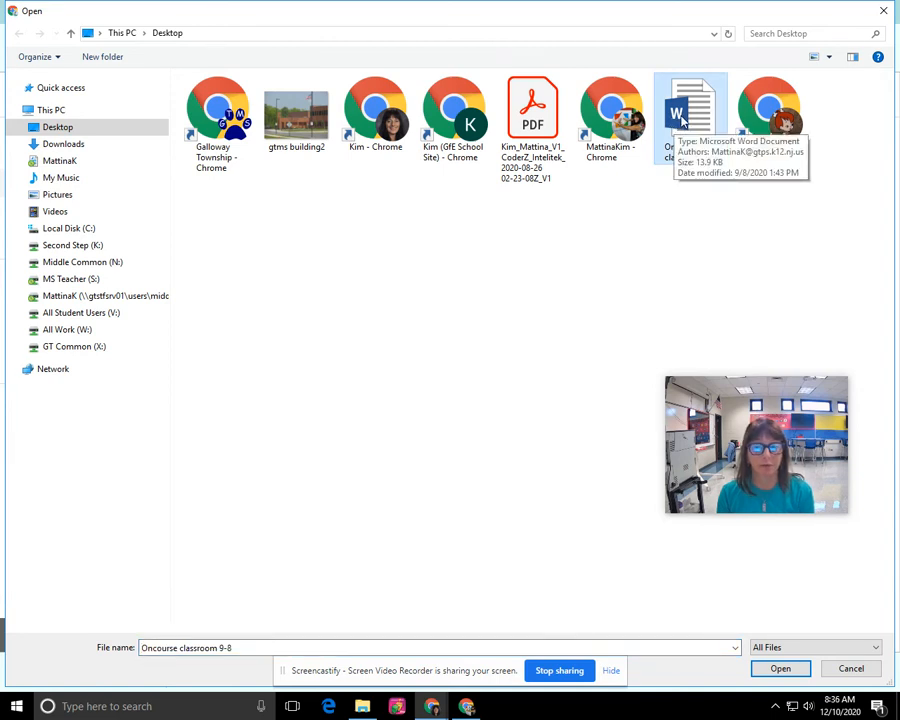
click(850, 668)
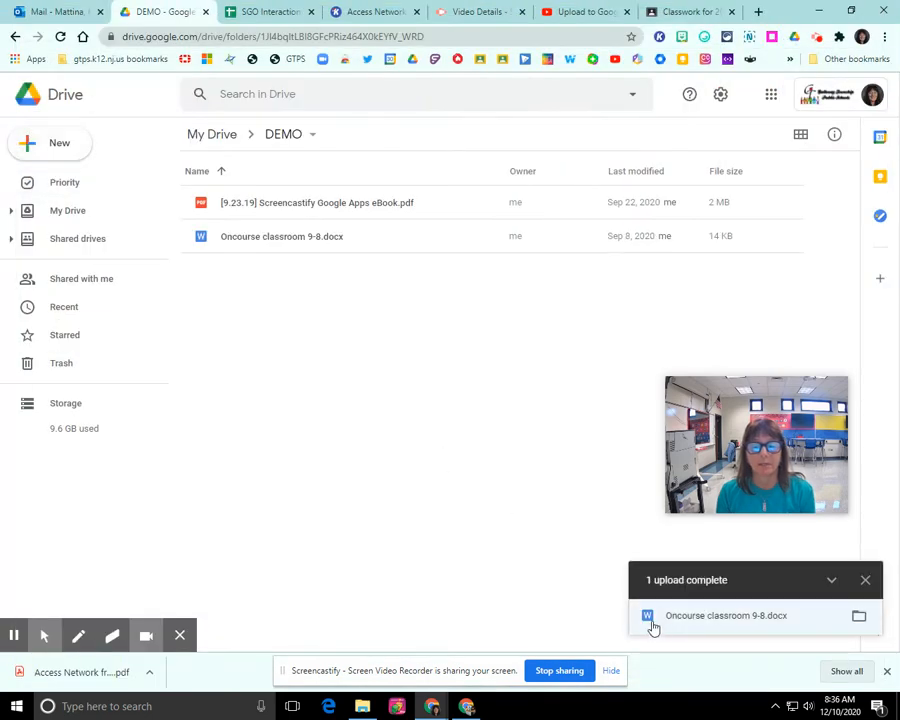
mouse_move(712, 627)
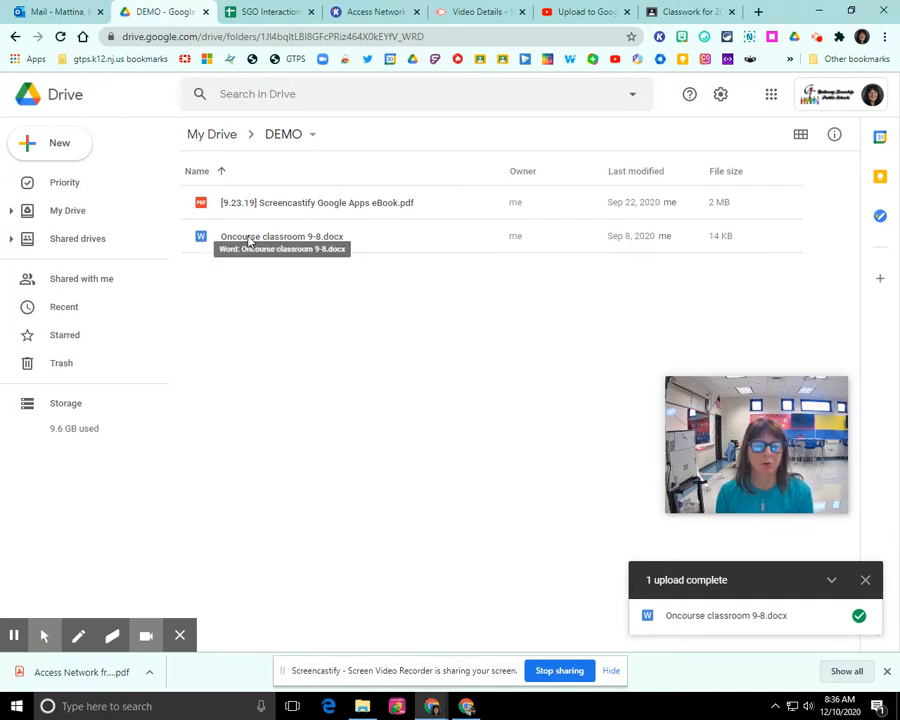
- Open Oncourse classroom 9-8.docx from the DEMO folder in Google Docs
click(282, 236)
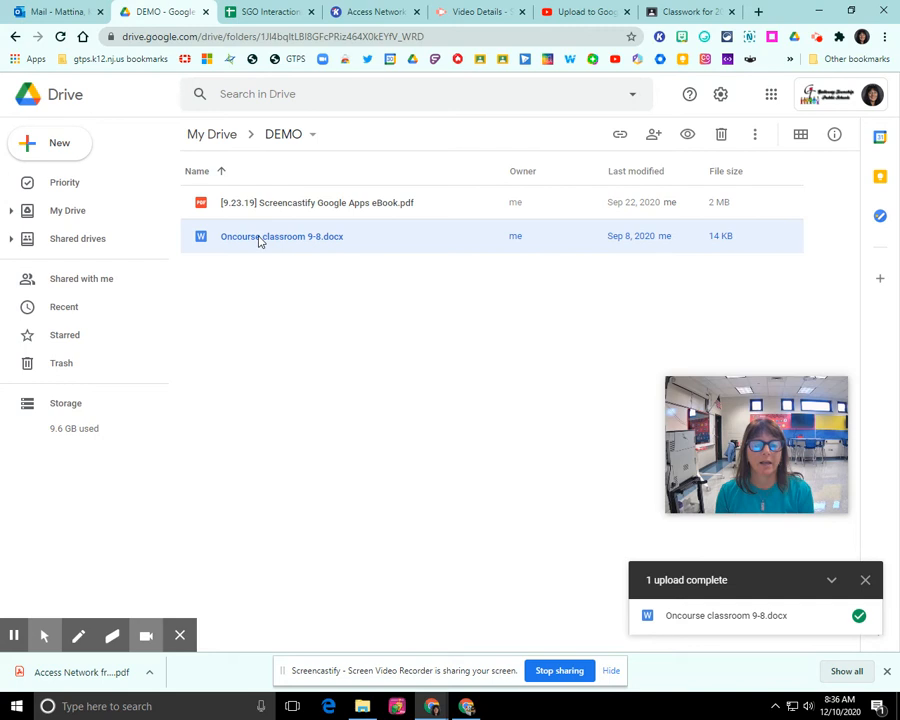
double_click(281, 236)
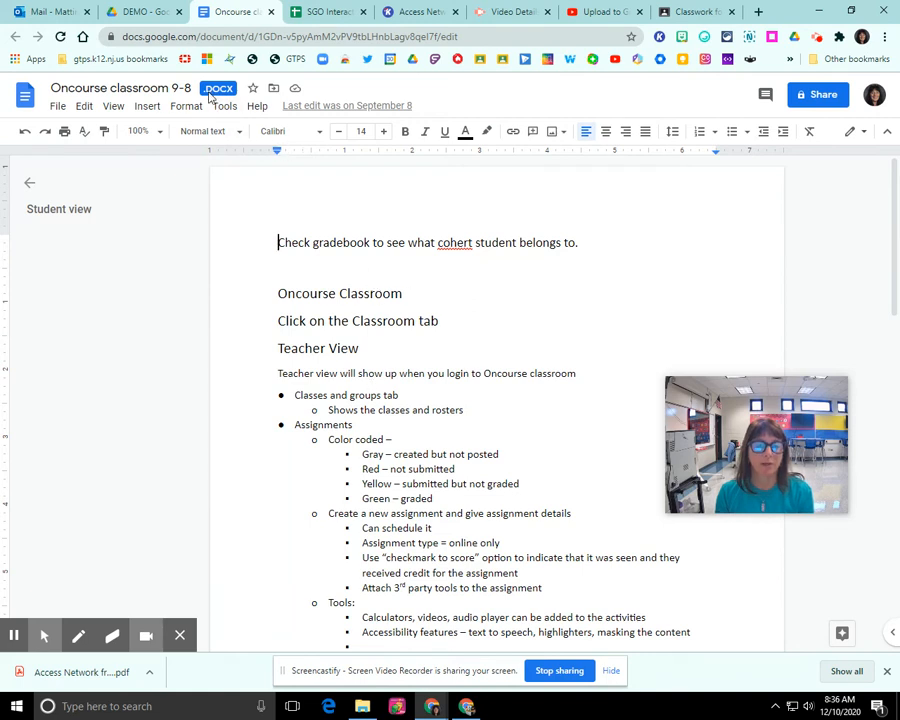
mouse_move(218, 88)
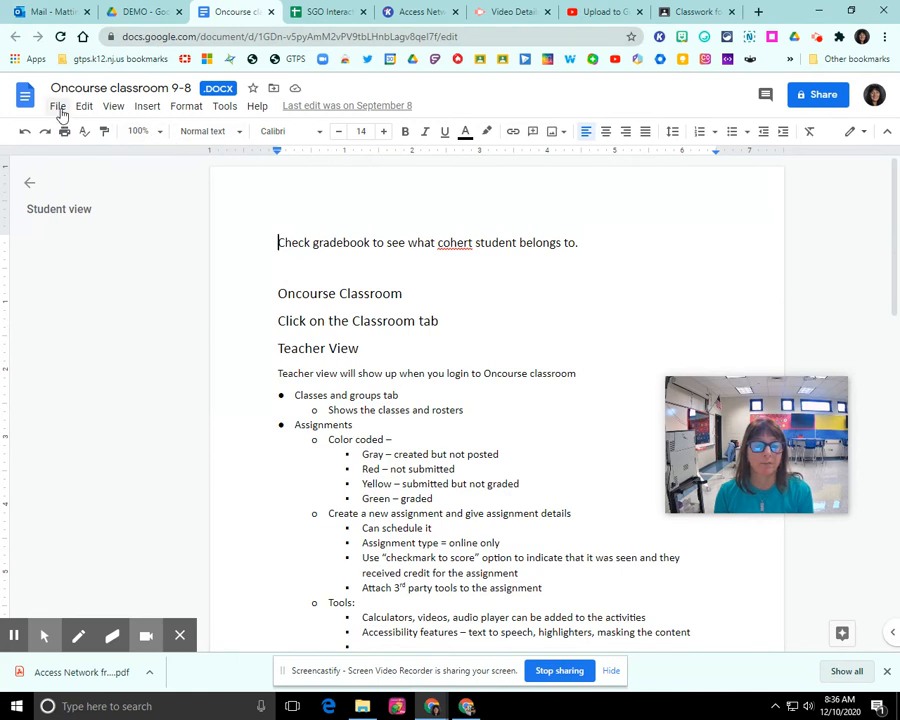
- Use File > Save as Google Docs to create a native copy of Oncourse classroom 9-8
click(57, 106)
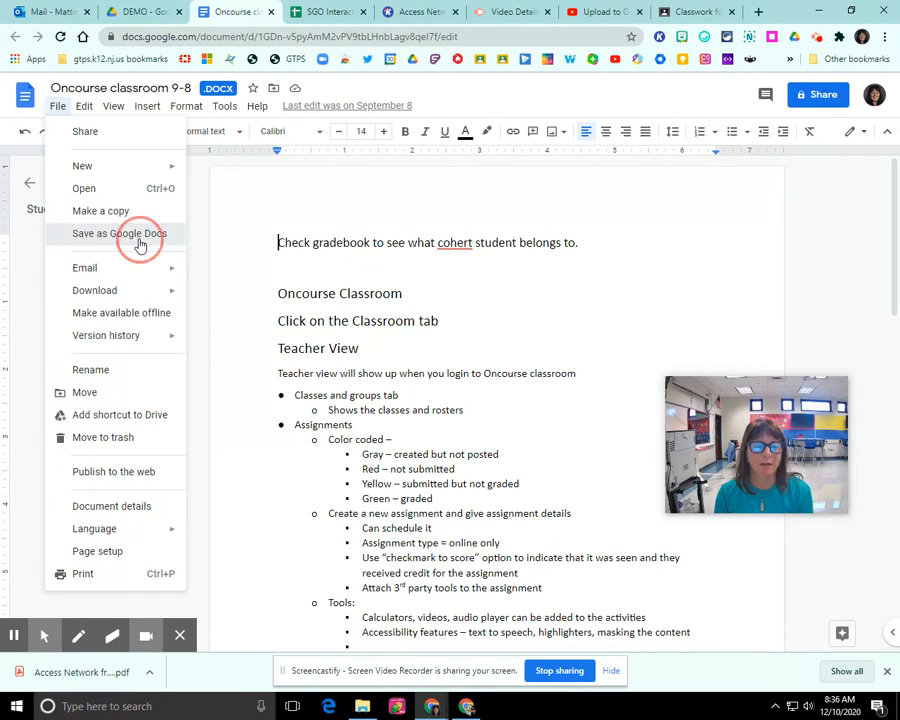
click(119, 233)
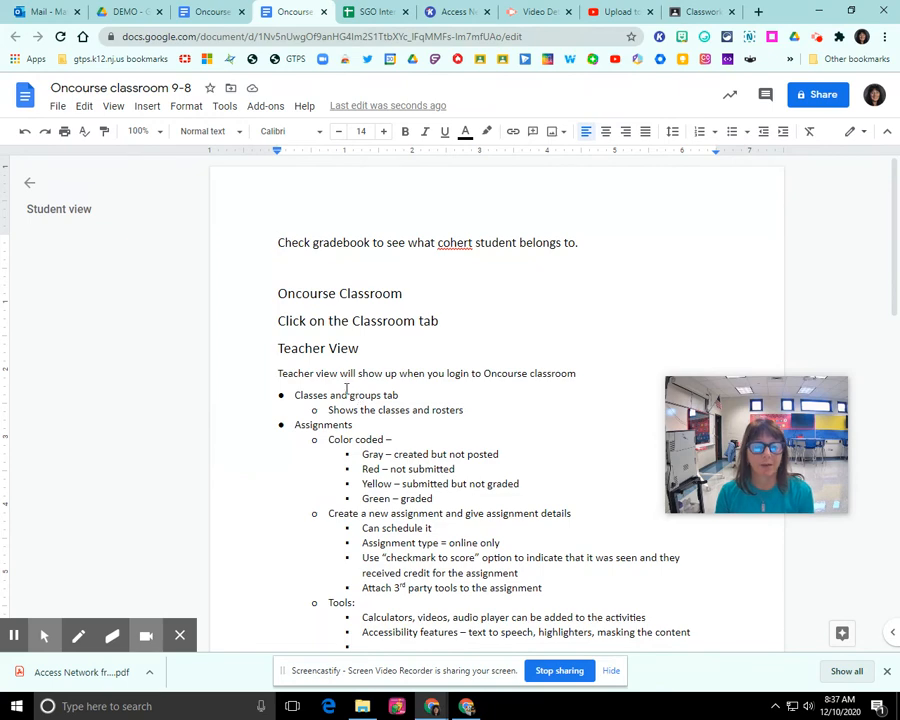
- Back in the DEMO folder, show the Open with apps for Oncourse classroom 9-8.docx
click(128, 11)
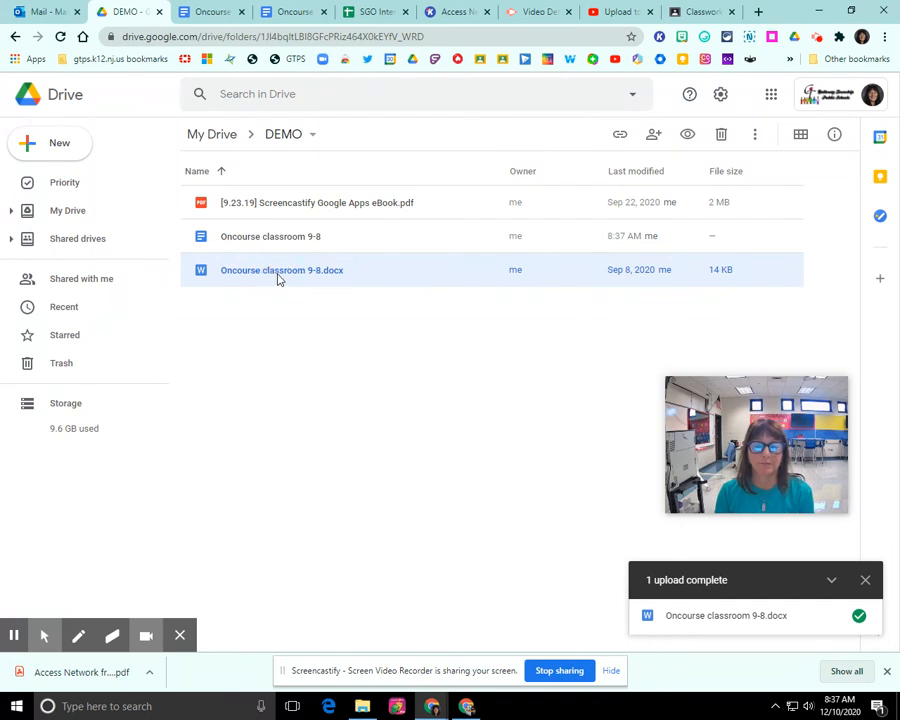
right_click(281, 270)
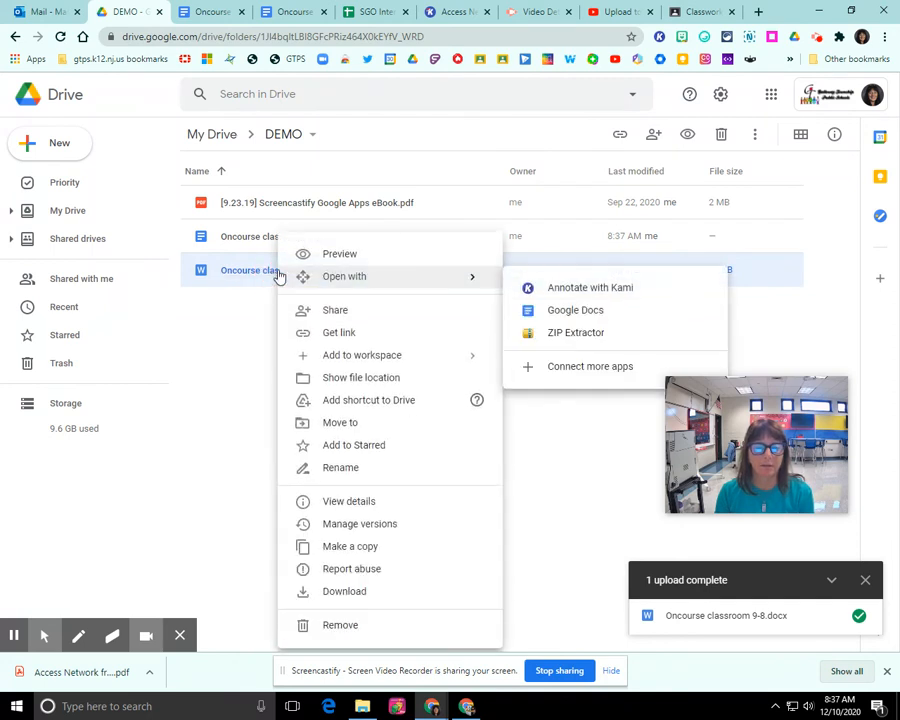
click(756, 134)
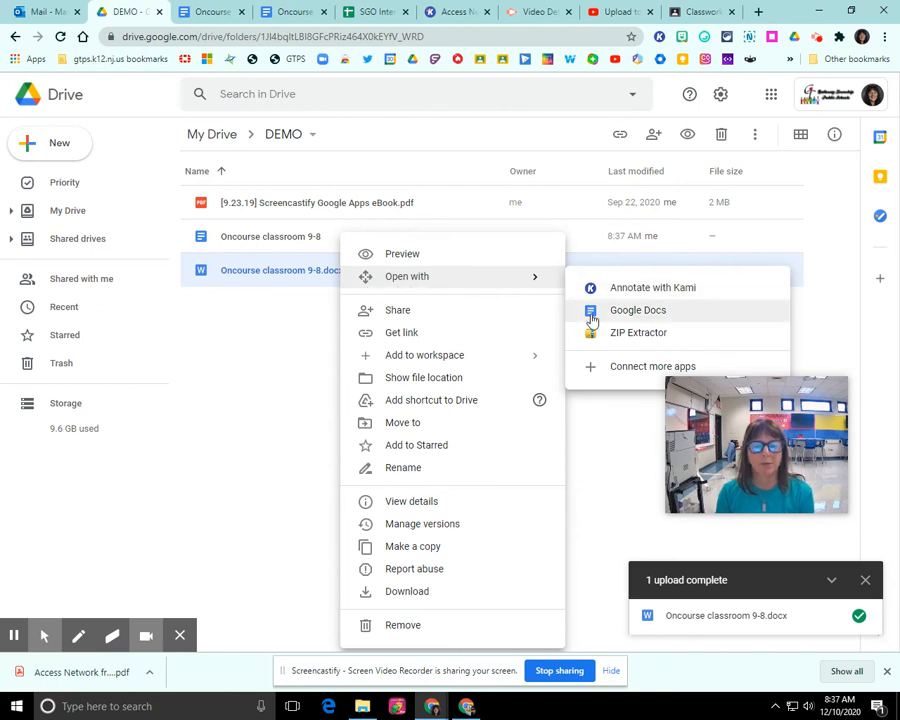
mouse_move(590, 320)
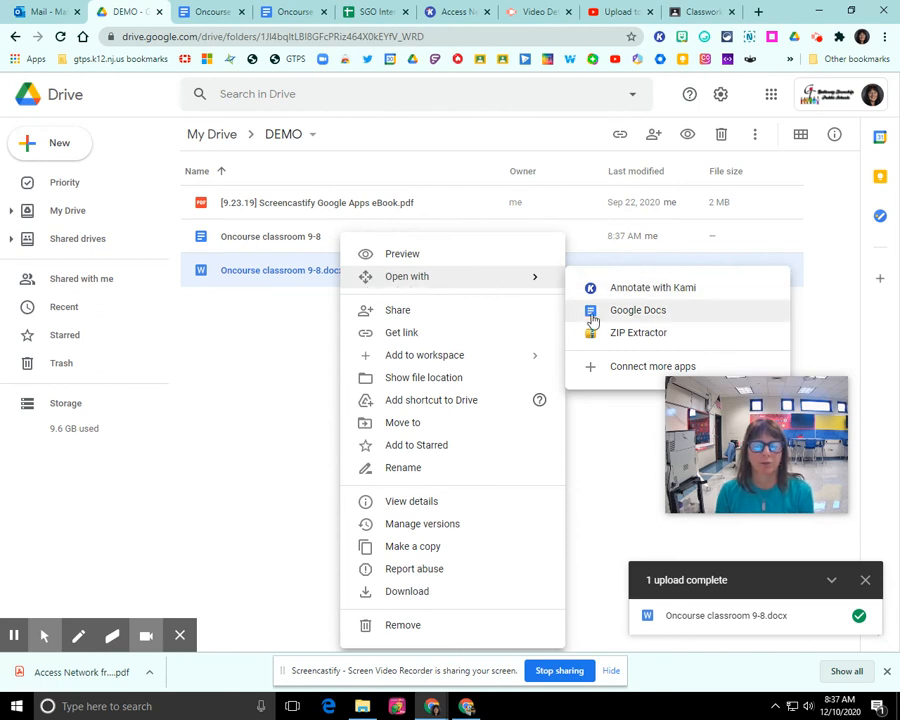